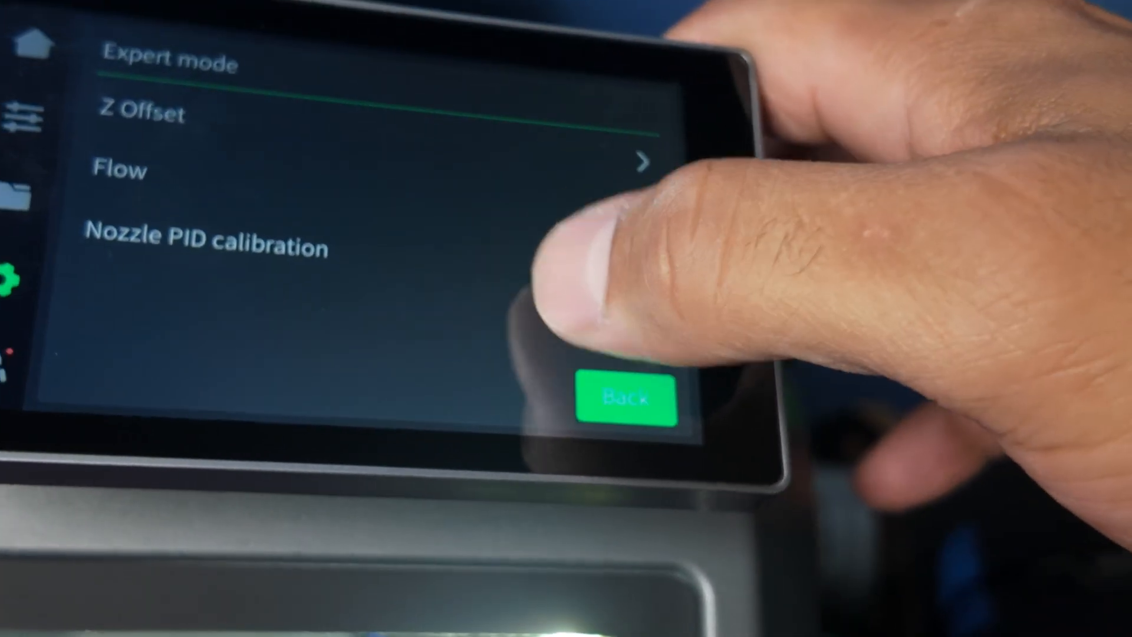
- Start nozzle PID calibration from Expert mode with the target kept at 240°C
click(207, 246)
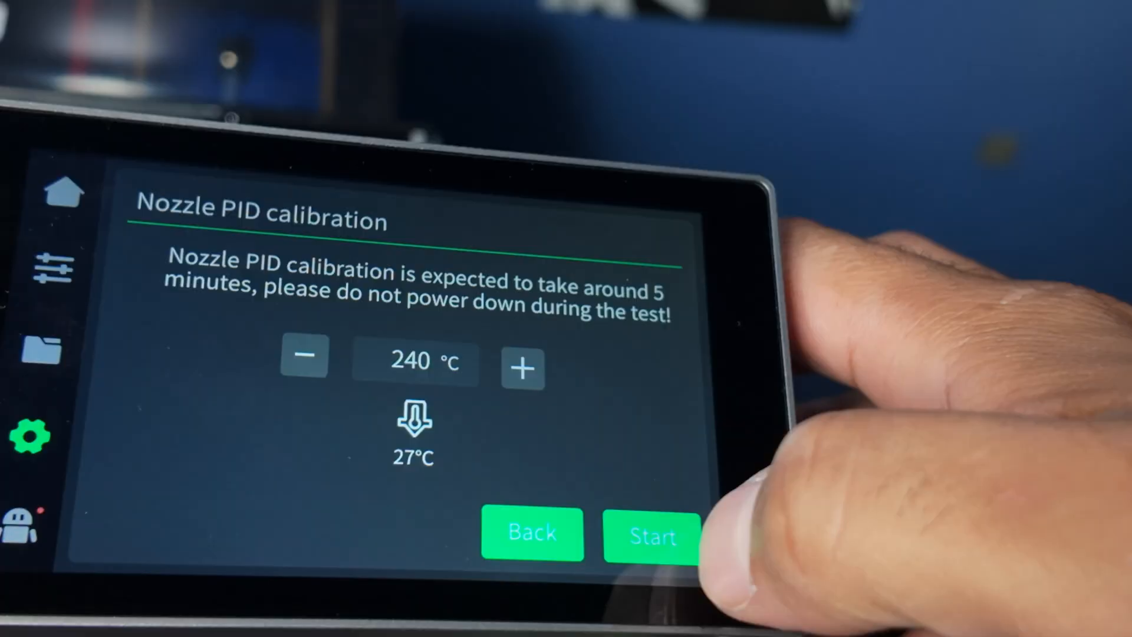
click(653, 535)
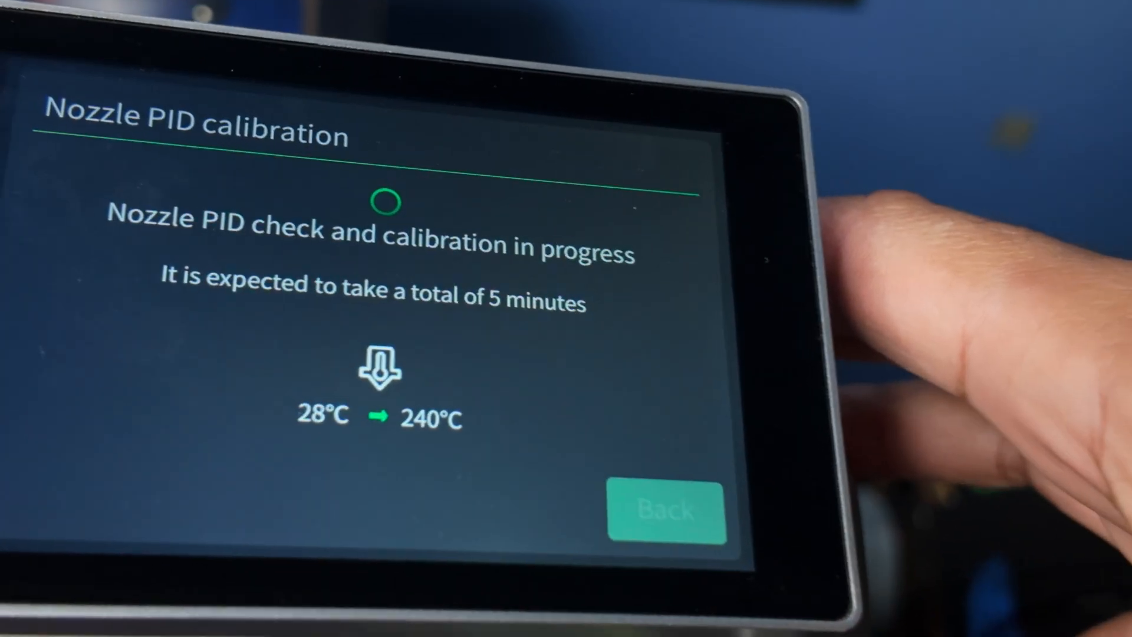